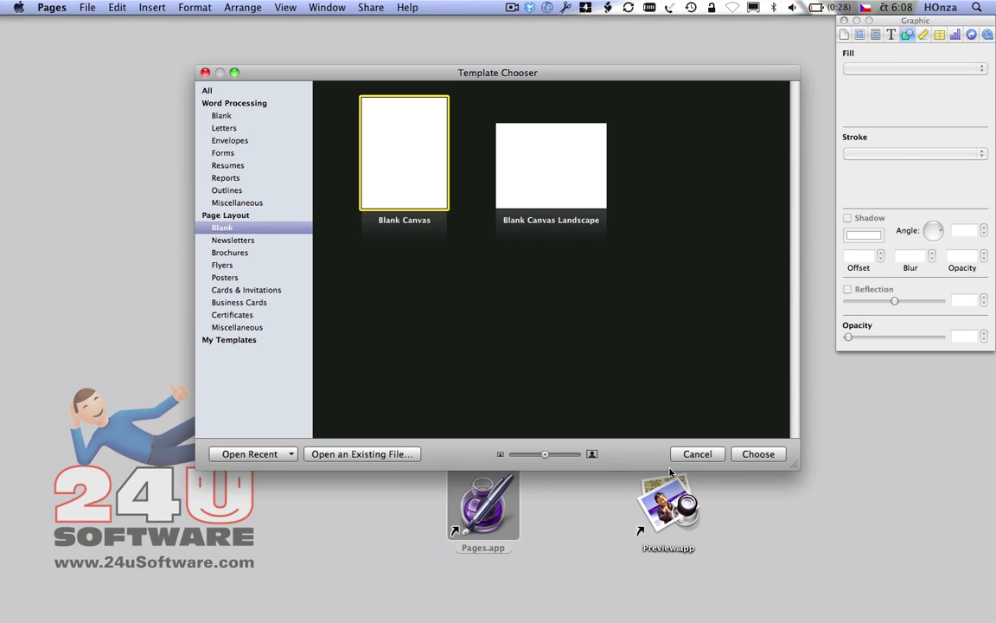
Step: Create a new document from the Blank Canvas page layout template
click(758, 454)
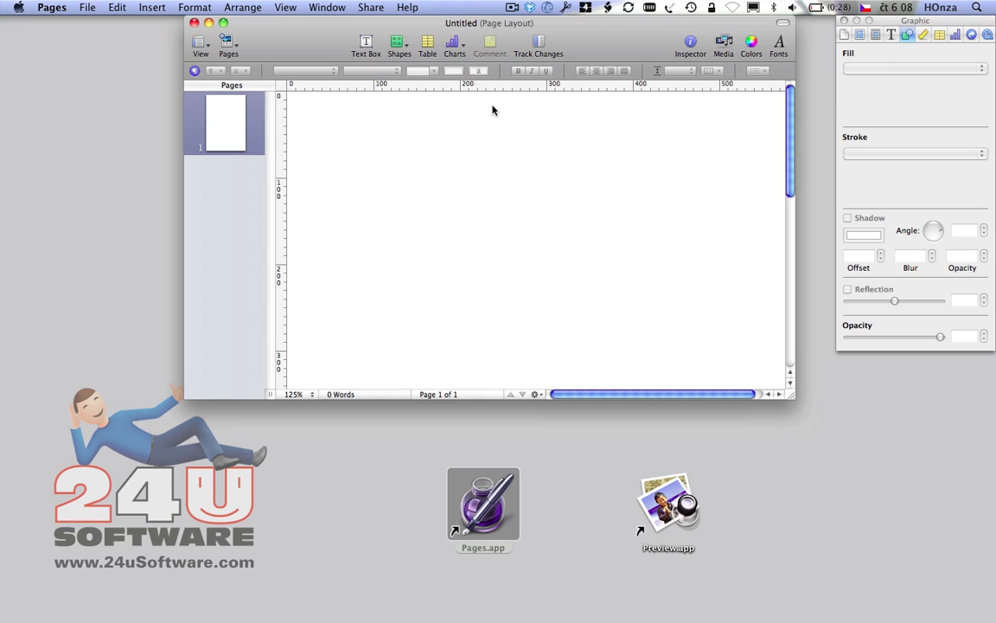
Step: Add a large rectangle covering the page and fill it light grey at 75% brightness
click(399, 42)
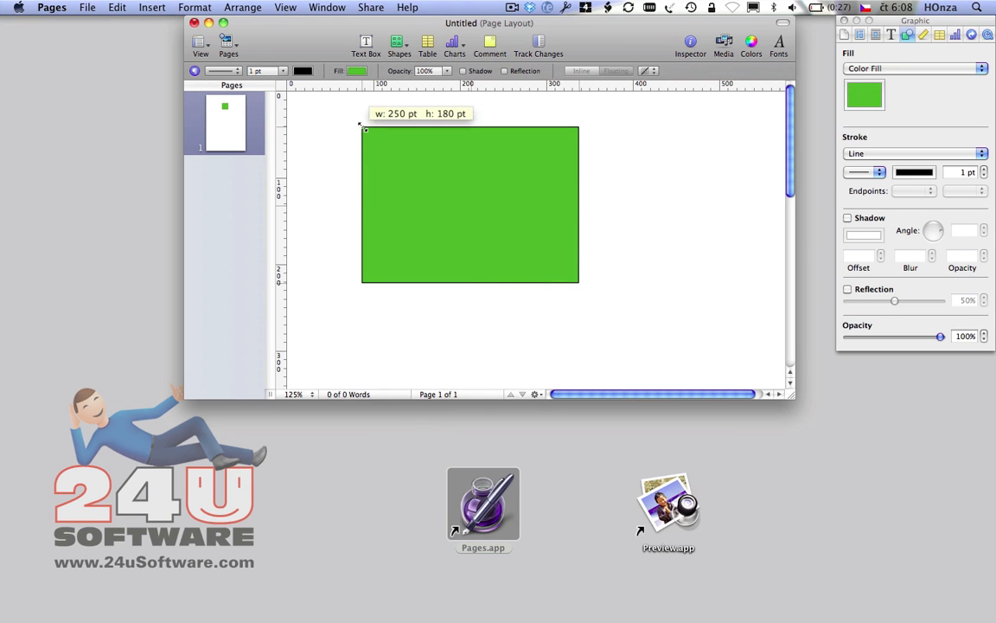
drag(580, 281, 690, 348)
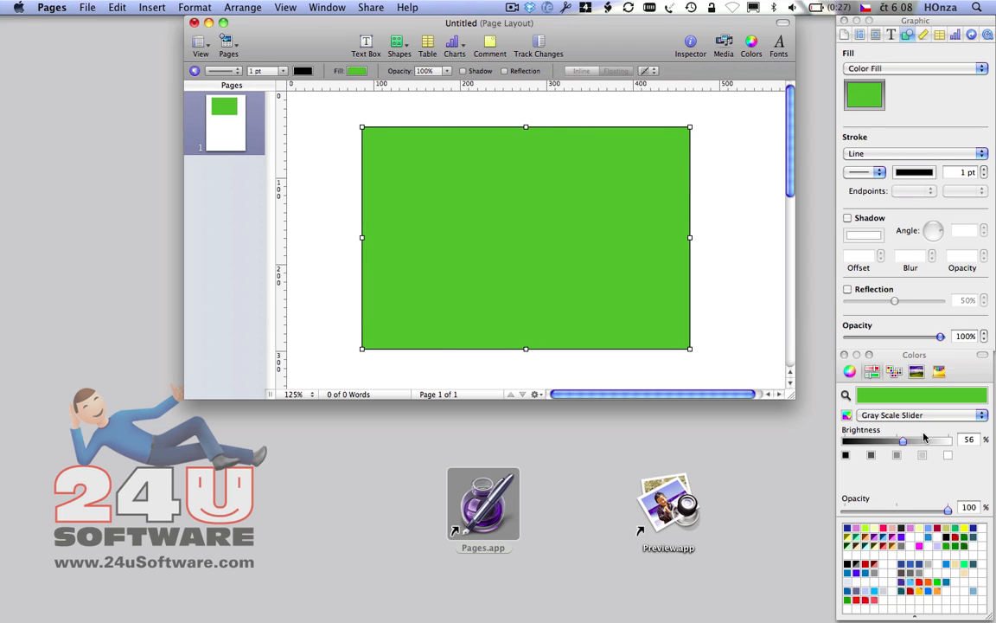
drag(904, 440, 923, 441)
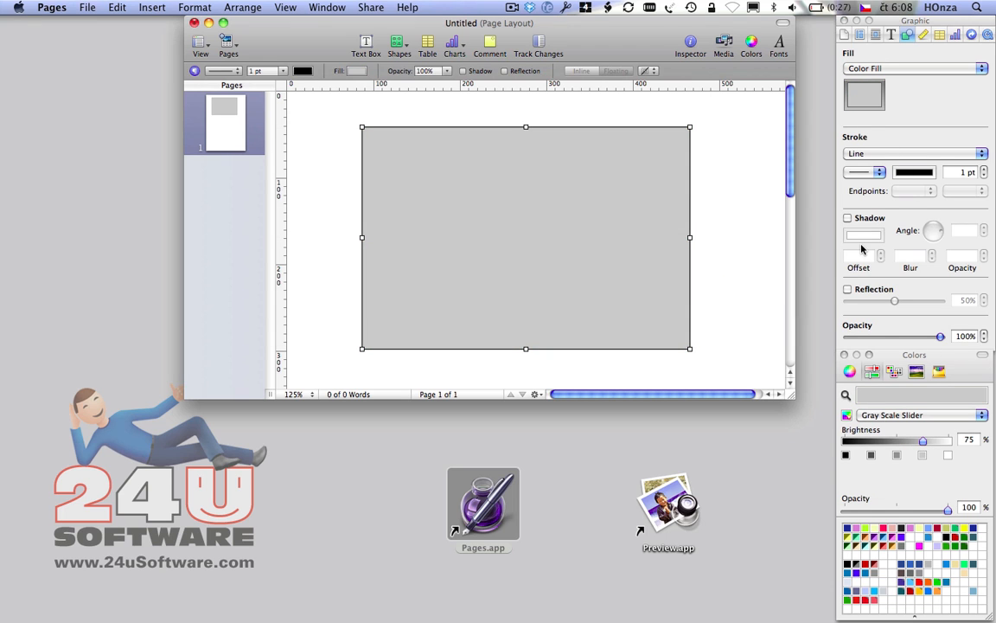
click(399, 42)
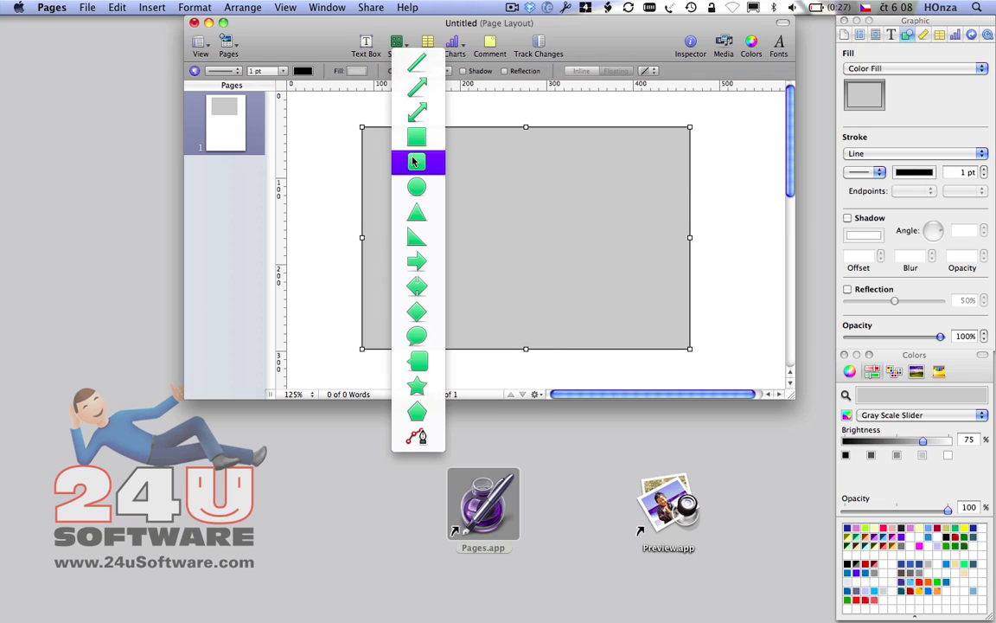
Step: Add a black rounded rectangle about 200 × 100 pt centred on the grey rectangle
click(417, 162)
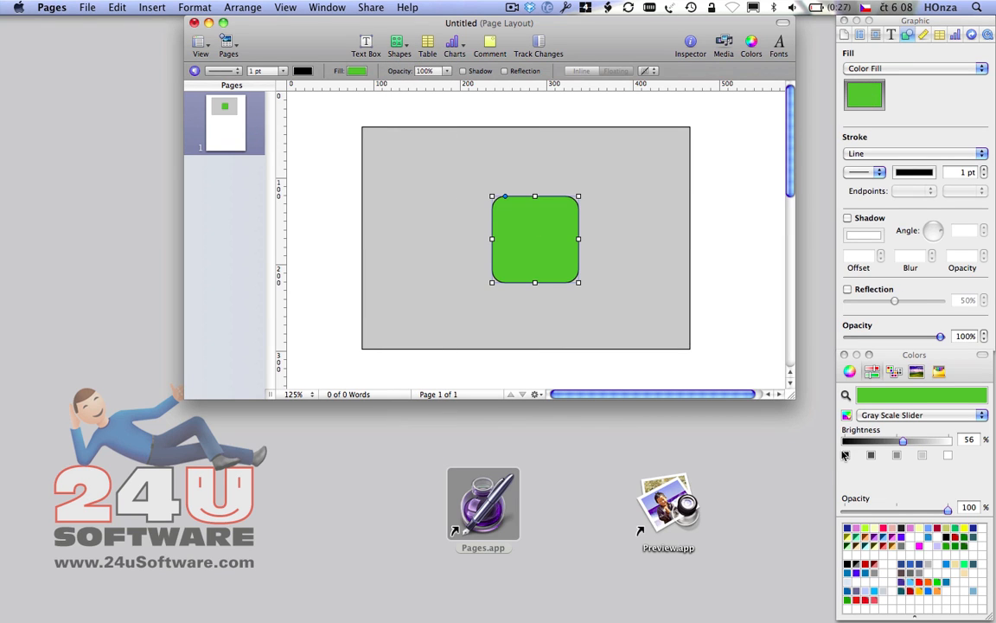
drag(903, 439, 844, 439)
text(200)
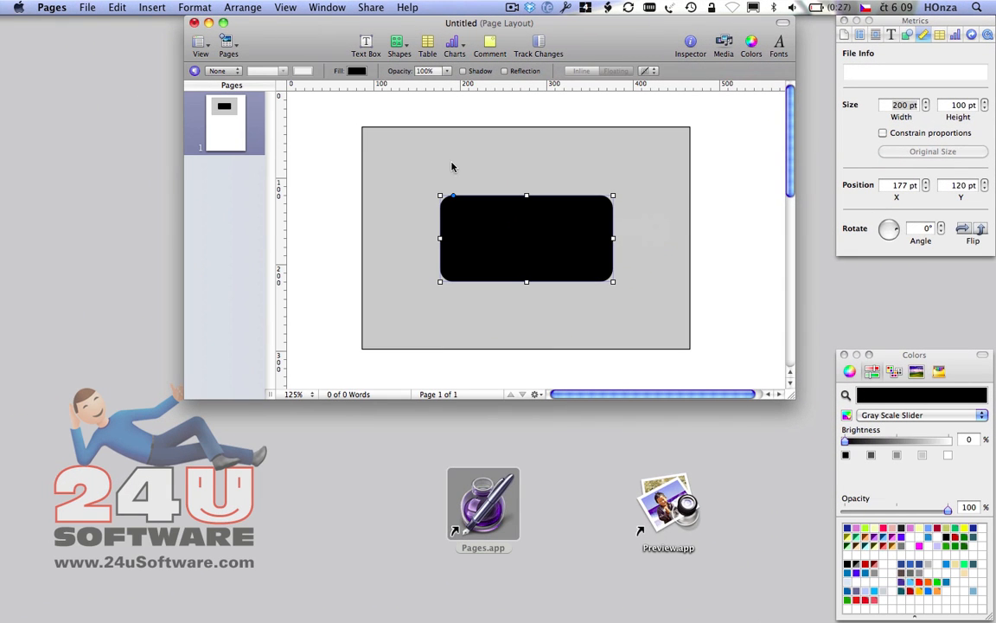
drag(526, 238, 534, 246)
text(96)
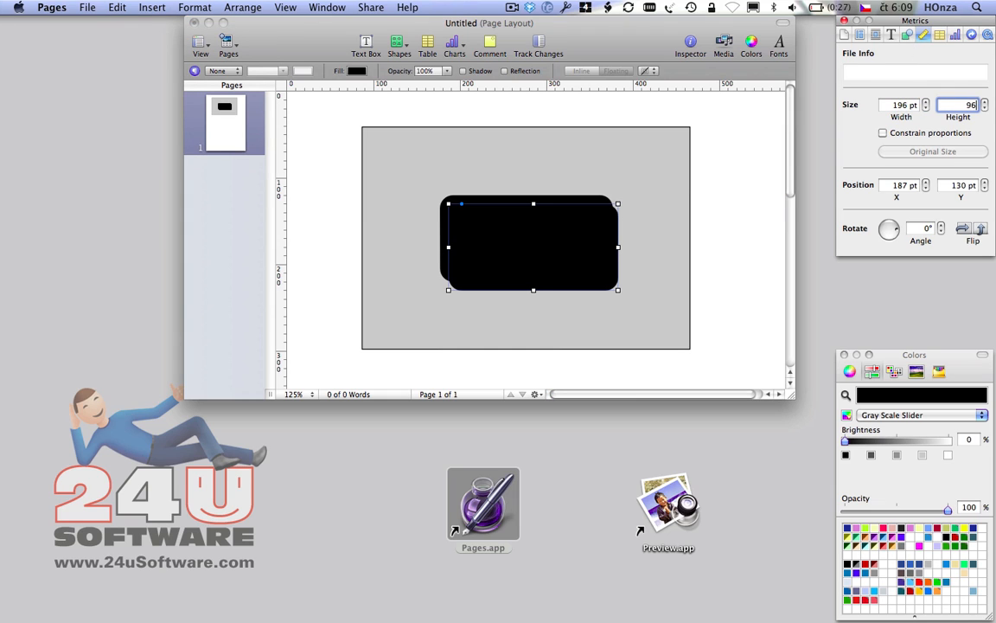
click(908, 33)
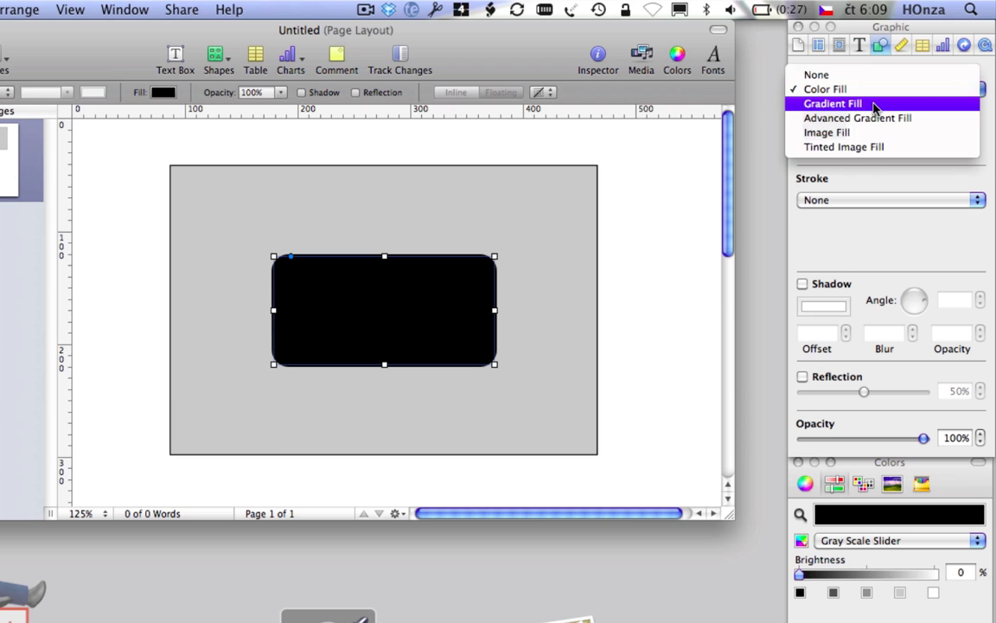
Step: Give the rounded rectangle a white-to-grey vertical gradient fill with no stroke
click(833, 103)
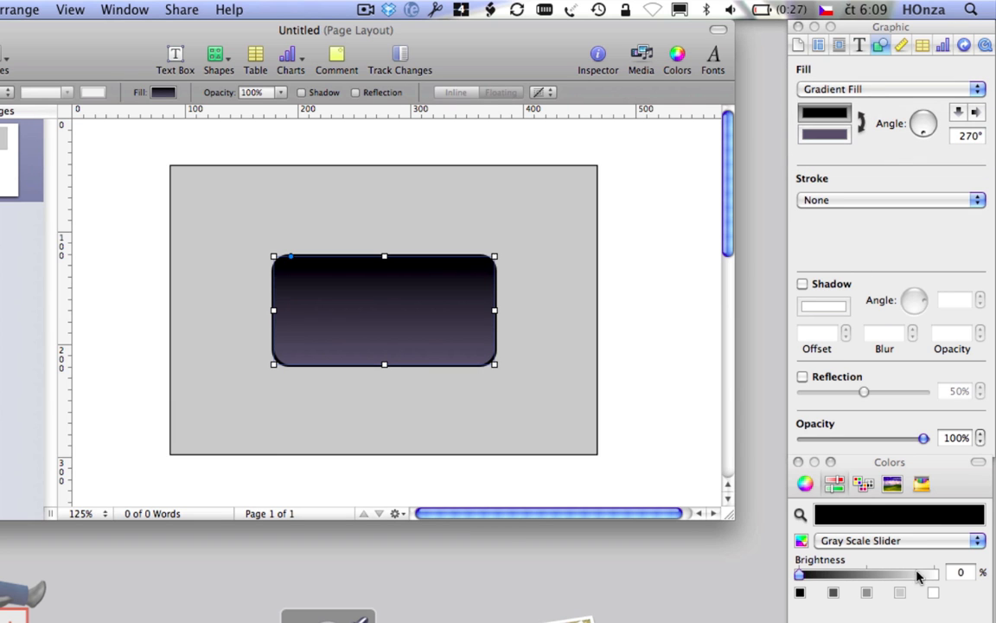
drag(796, 575, 837, 575)
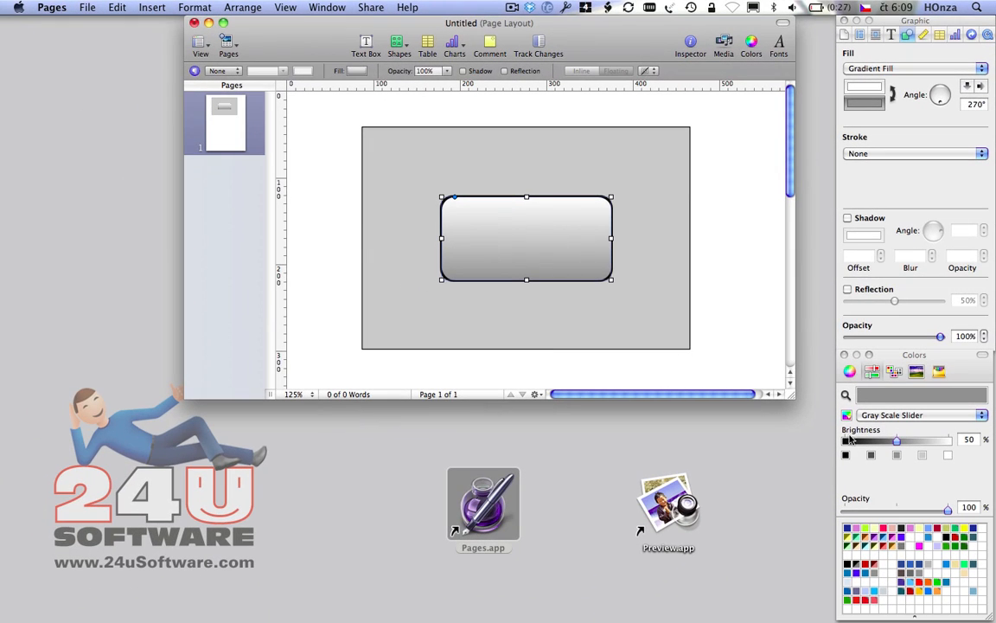
click(117, 7)
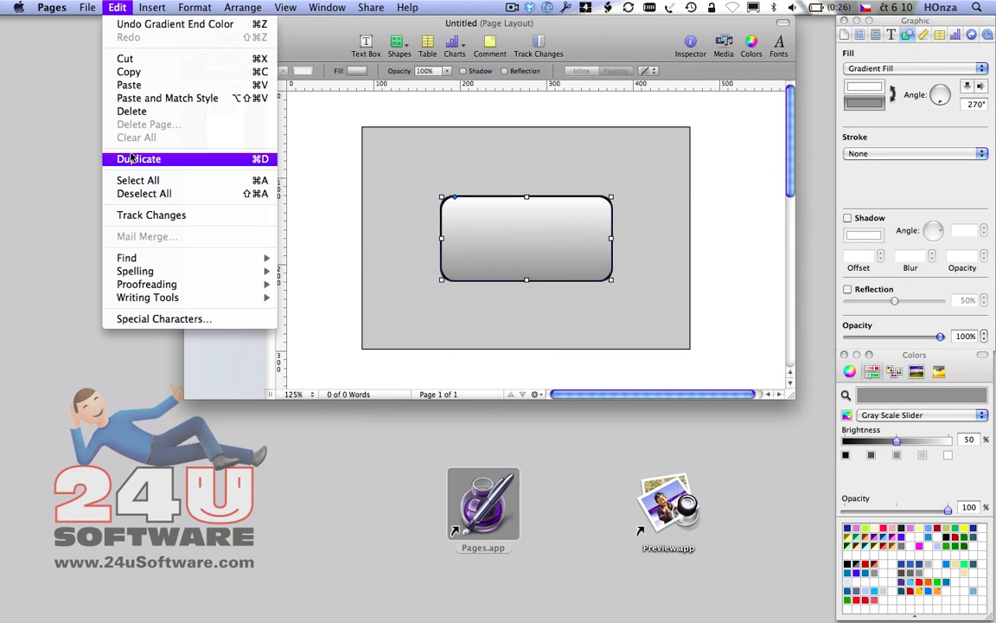
Step: Duplicate the key shape, inset it and give it a lighter reversed 270° gradient for a bevel
click(139, 158)
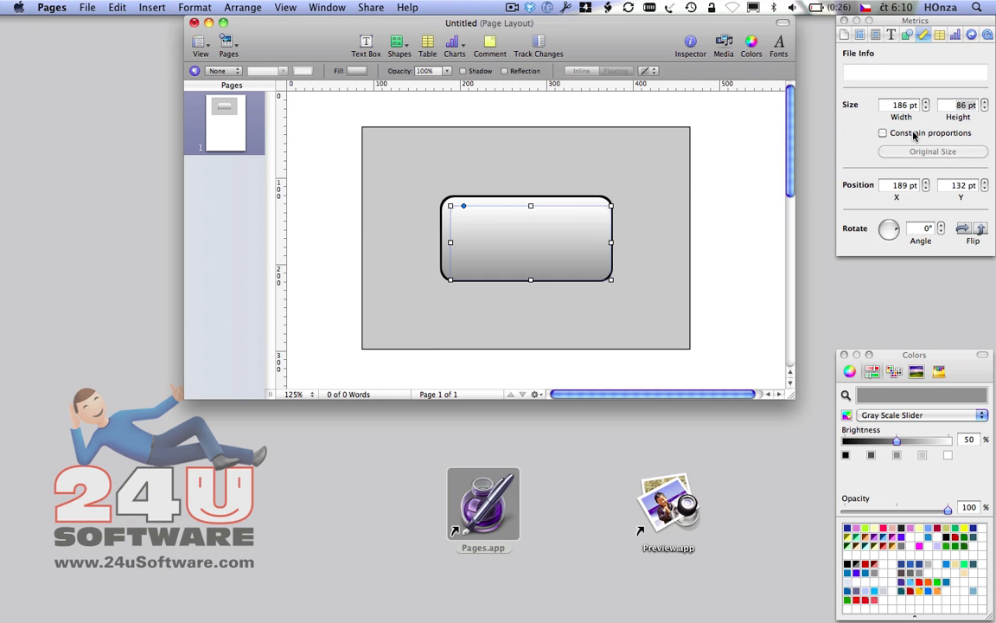
drag(536, 240, 532, 240)
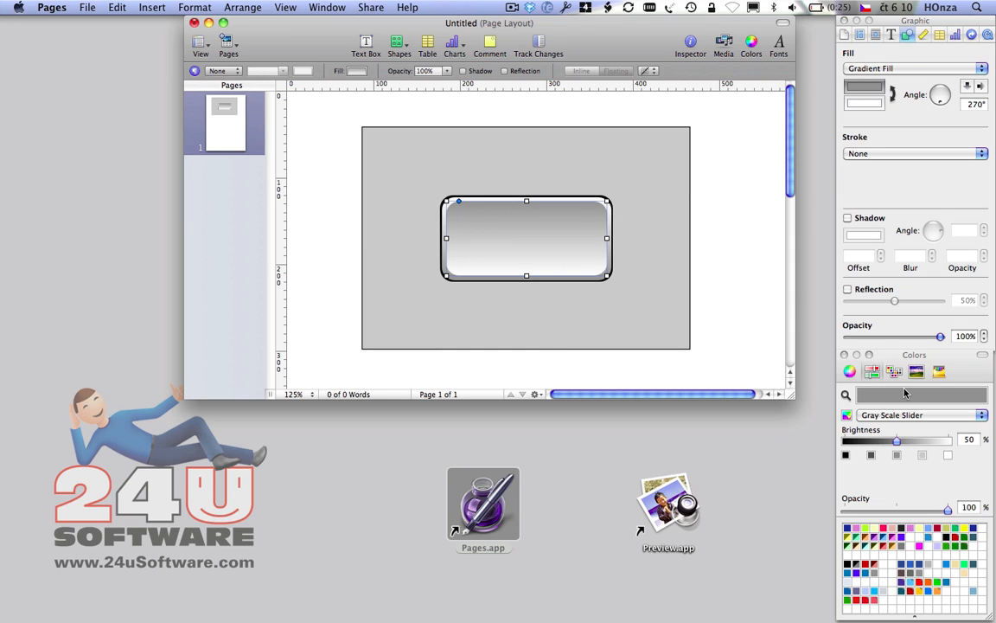
drag(871, 441, 897, 441)
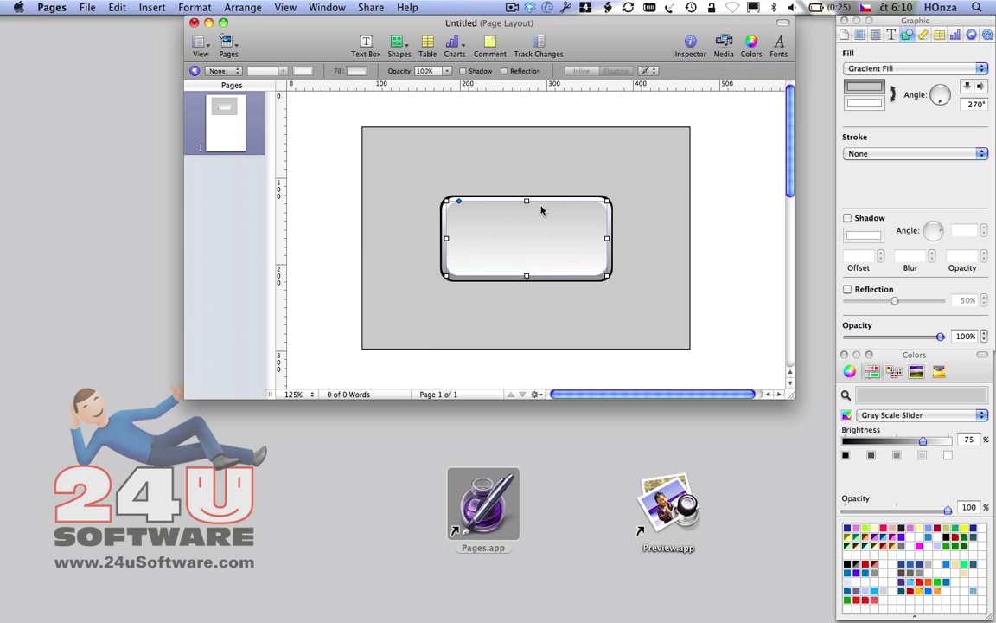
mouse_move(498, 201)
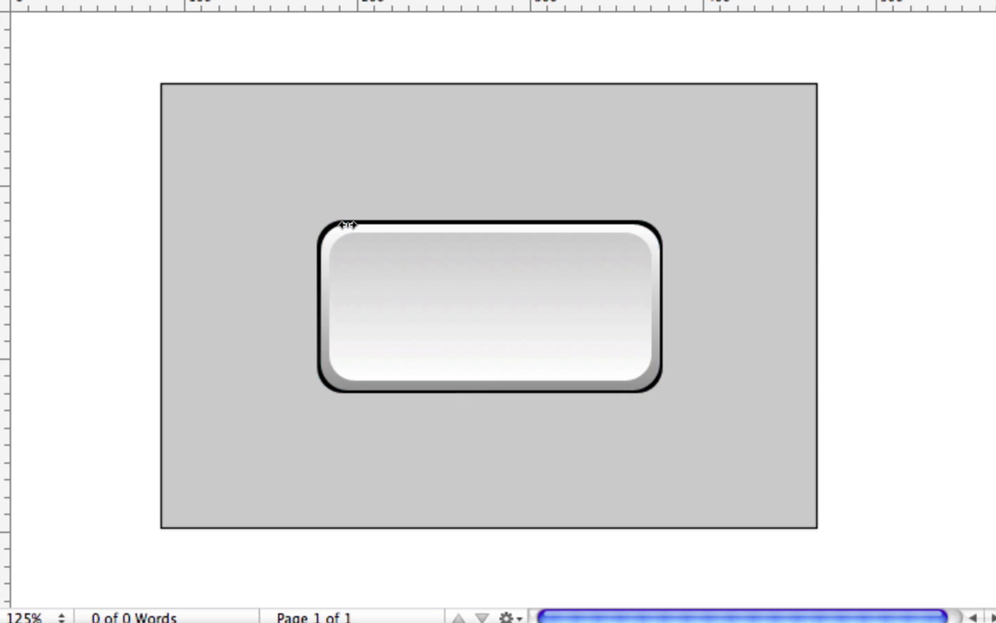
click(492, 307)
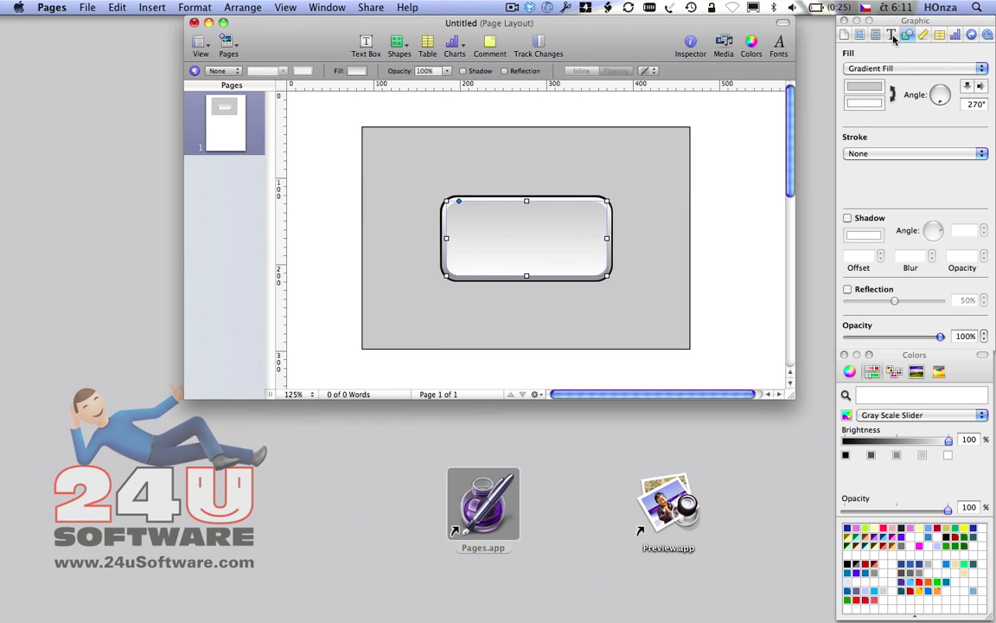
Step: Type the label '24U' on the key in Futura and colour it dark grey at 25% brightness
click(892, 35)
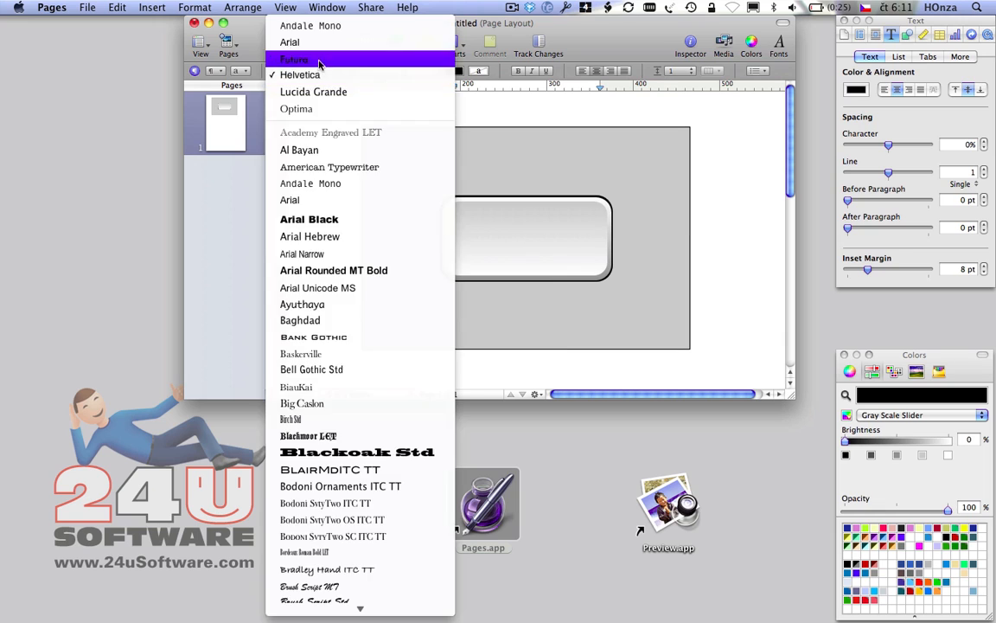
click(294, 59)
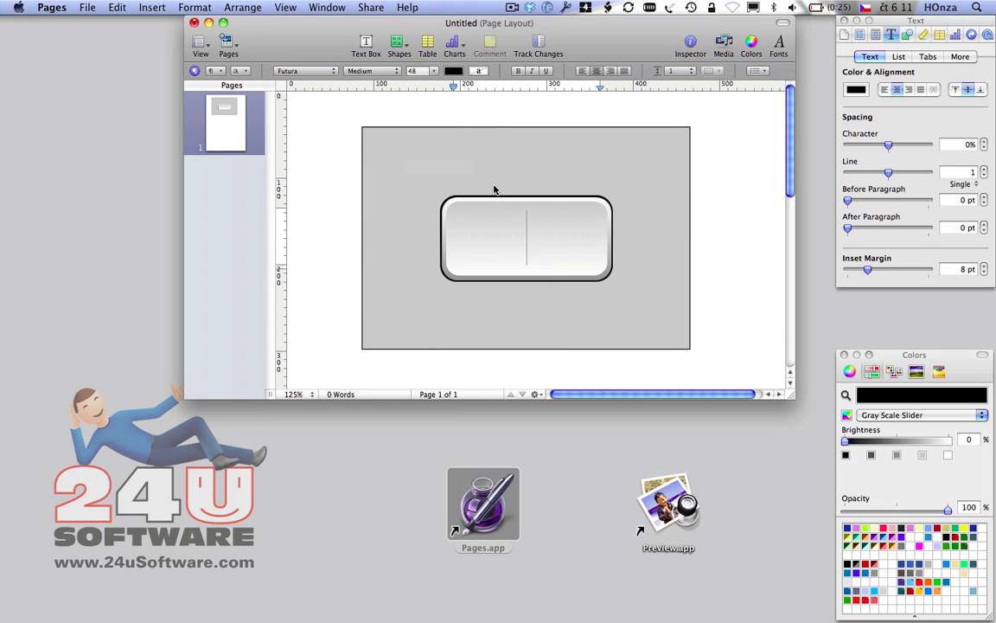
text(24U)
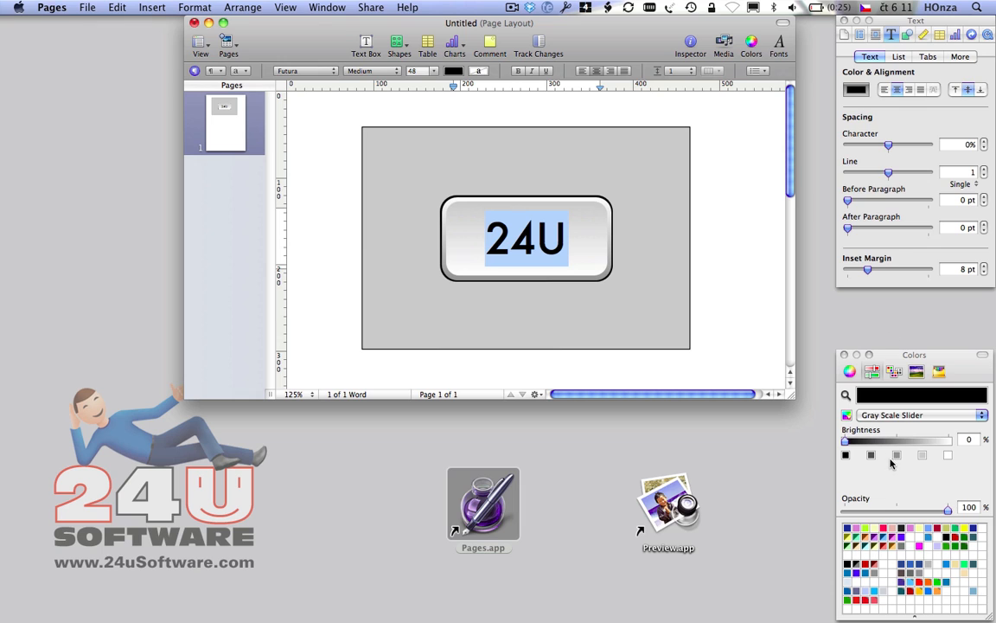
drag(846, 441, 871, 441)
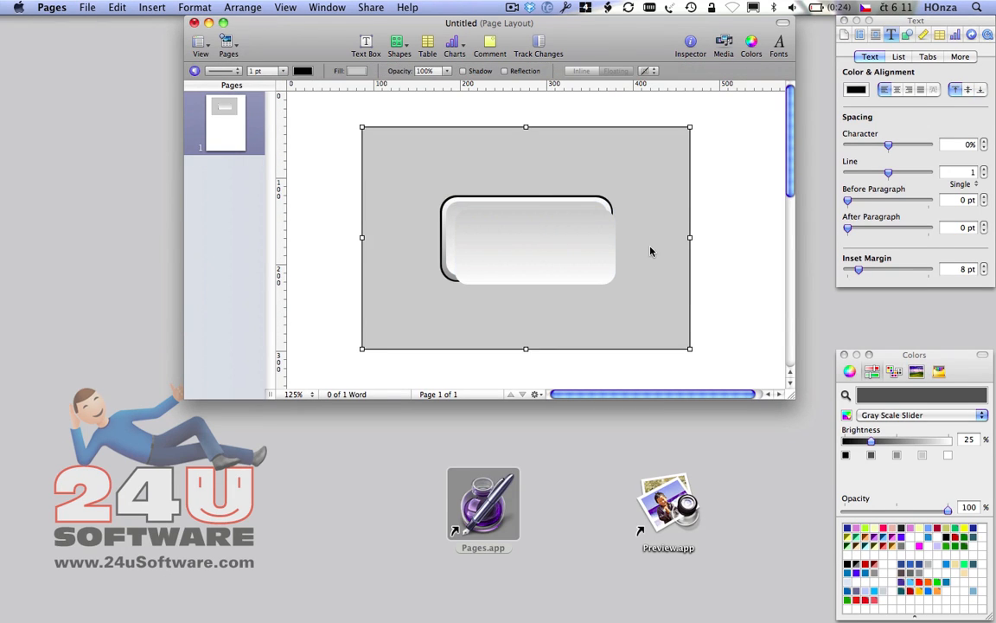
Step: Give the 24U label a soft grey gradient fill, then copy the whole button graphic
click(549, 248)
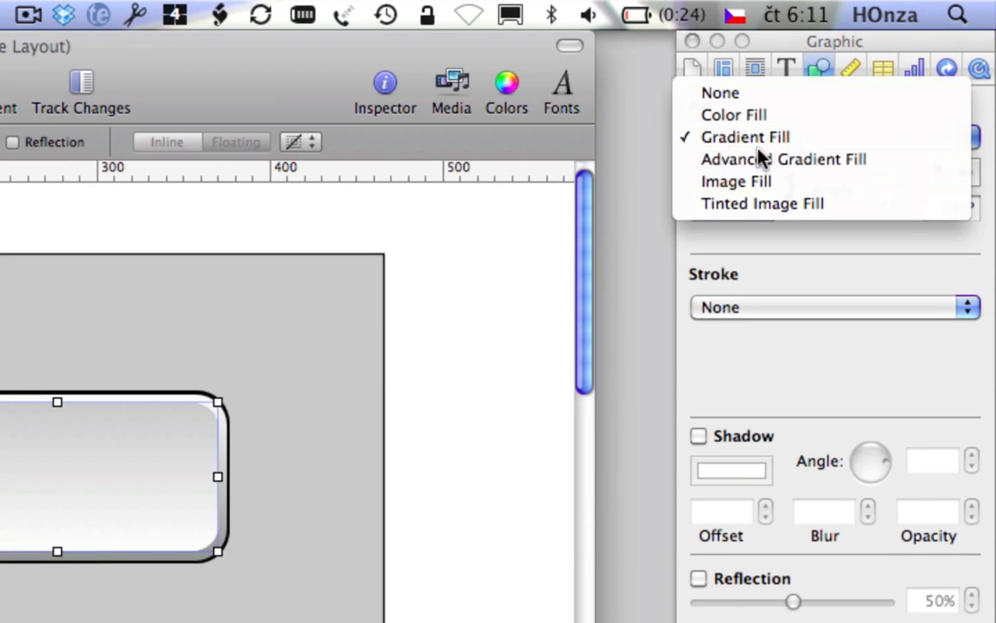
click(782, 158)
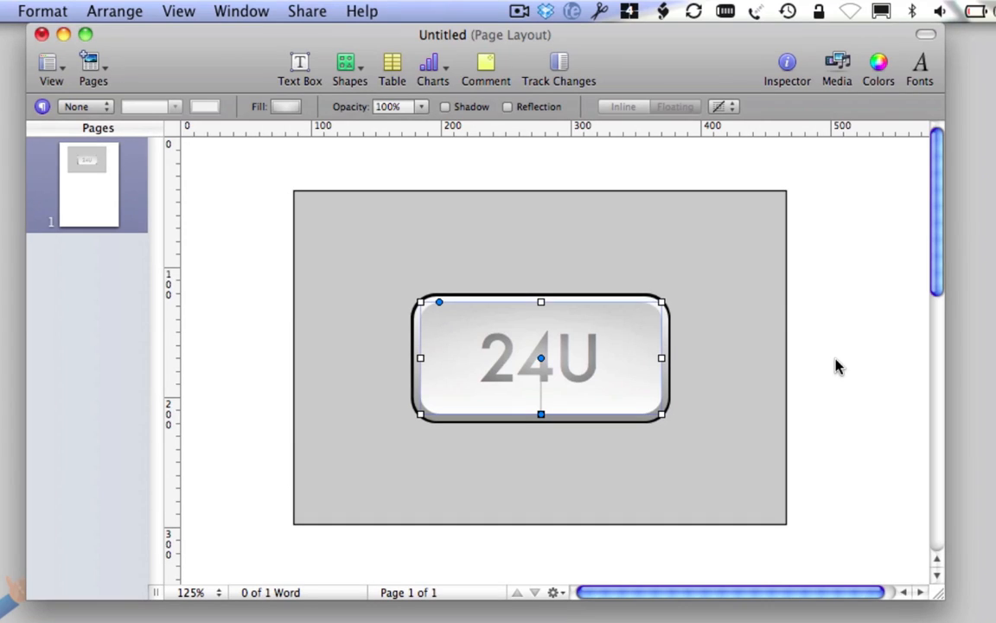
right_click(541, 242)
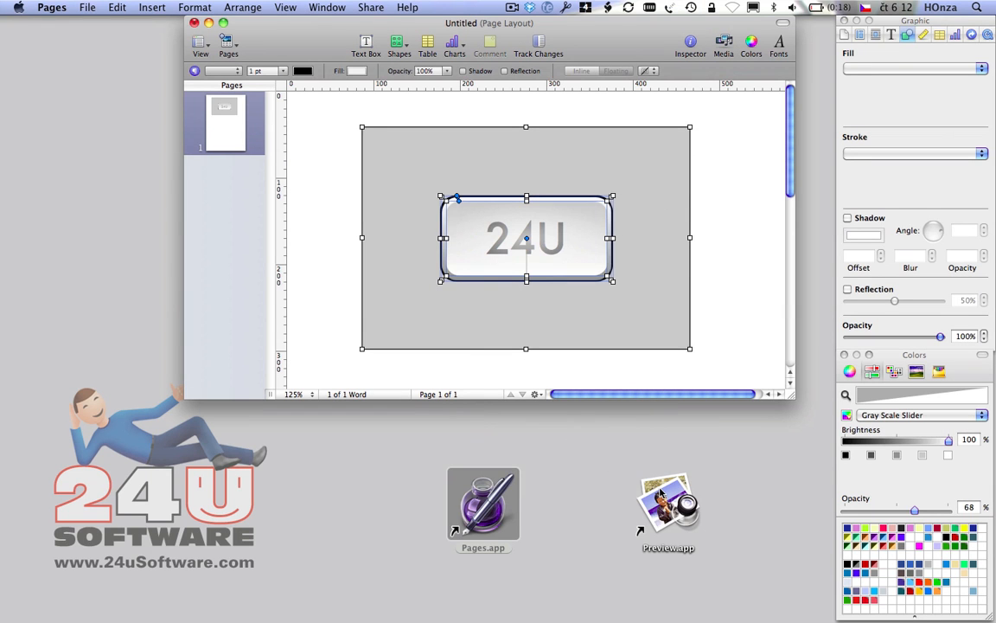
Step: Create a new Preview image from the clipboard and save it as MyButton.png
click(668, 506)
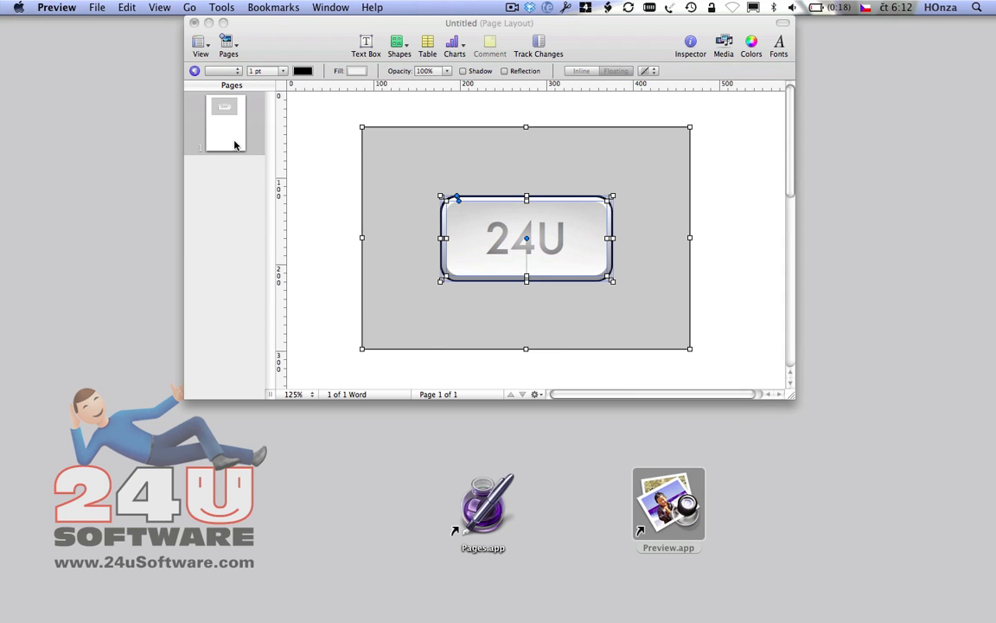
click(668, 504)
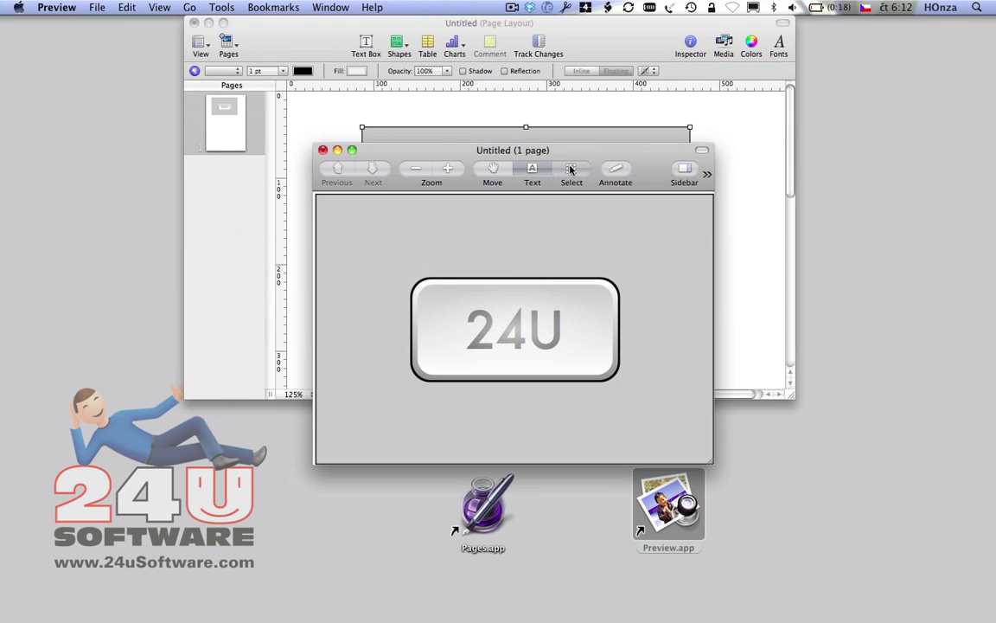
click(96, 7)
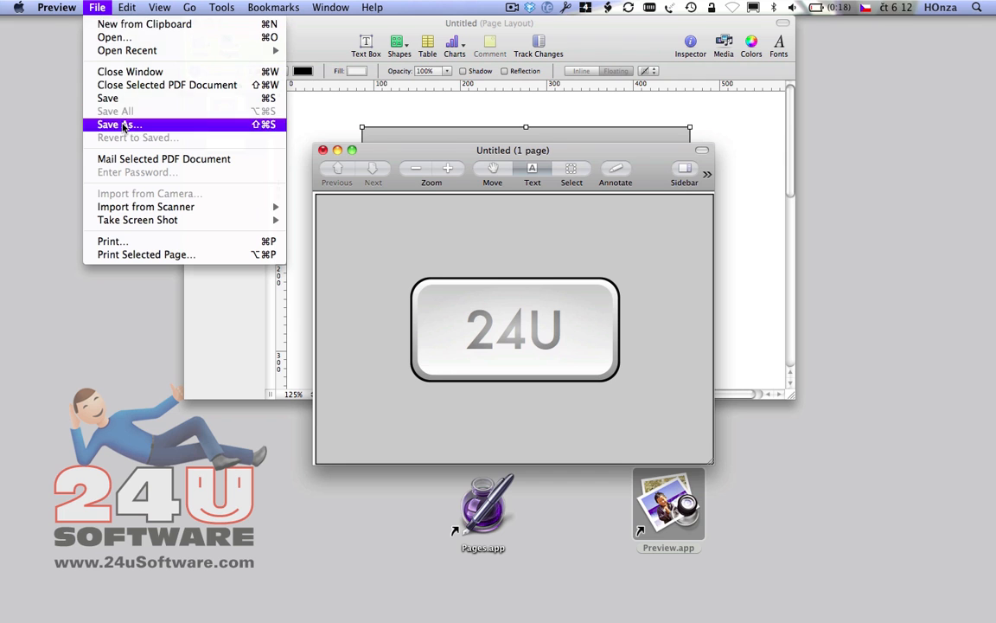
click(119, 123)
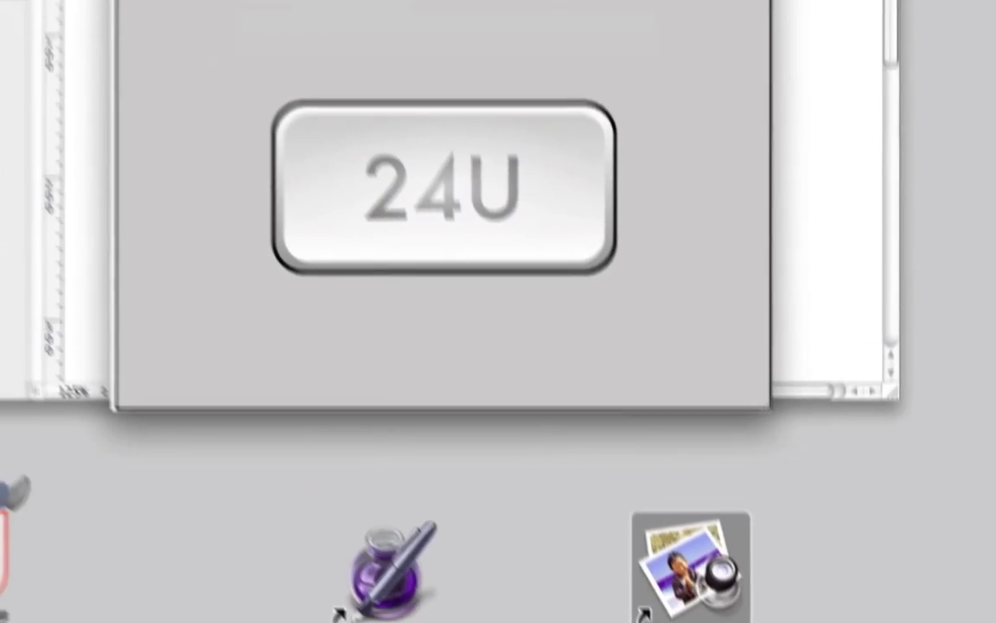
click(621, 154)
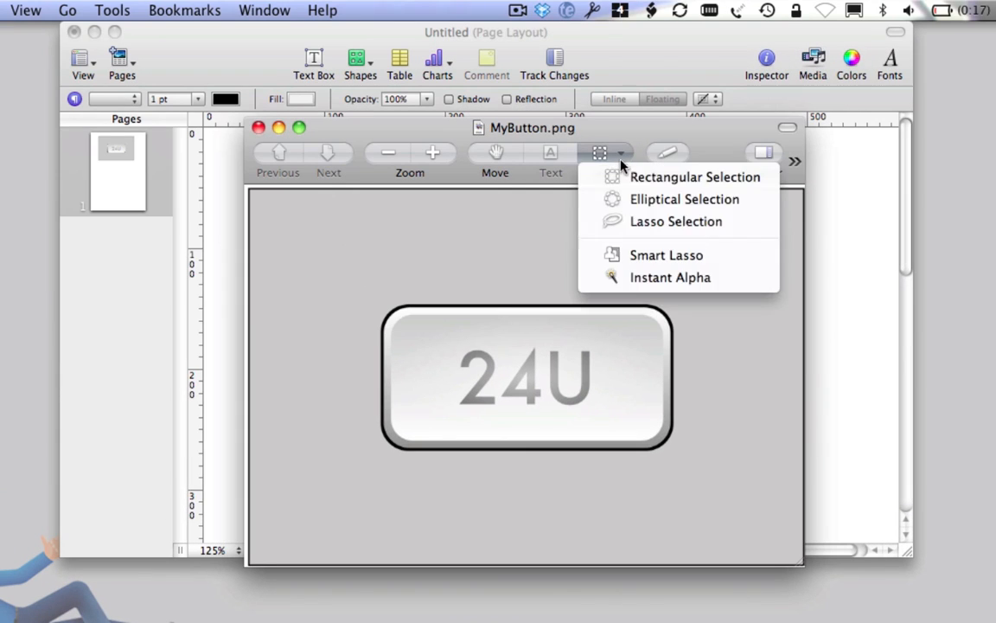
Step: Remove the grey background with Instant Alpha, crop tightly around the button and save
click(694, 177)
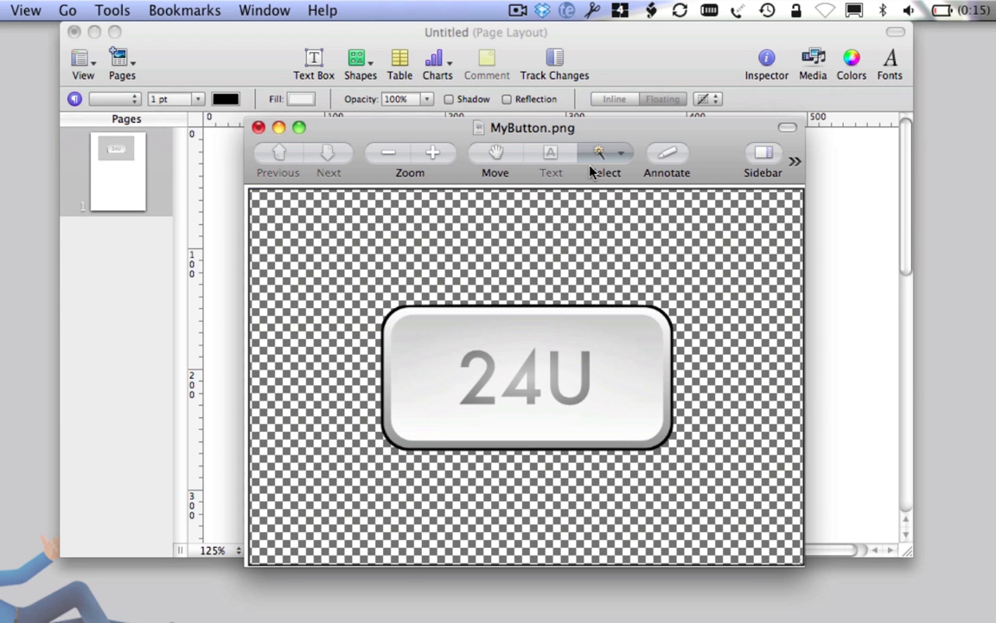
click(606, 153)
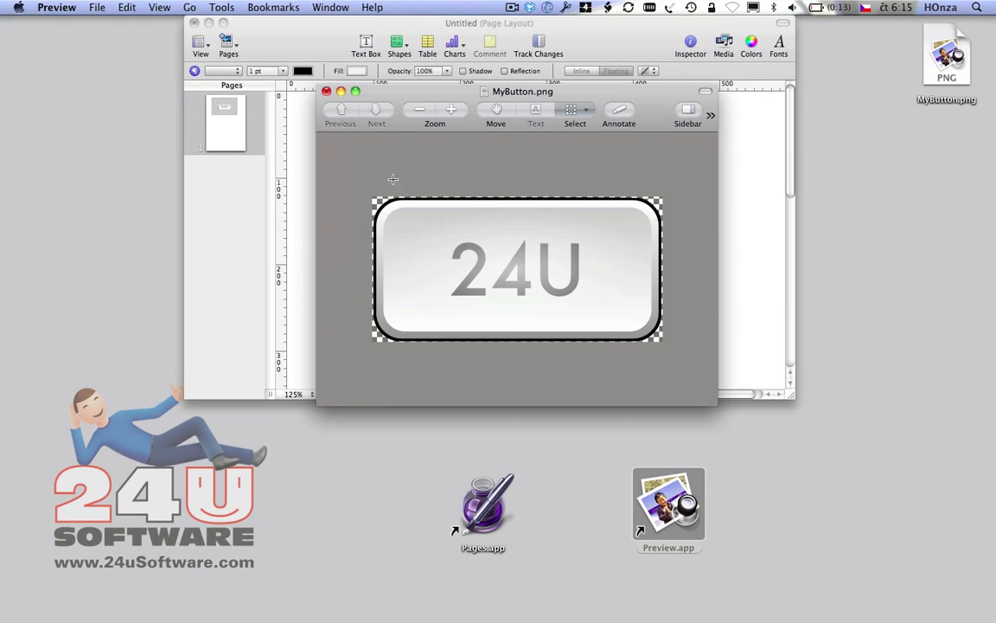
click(97, 6)
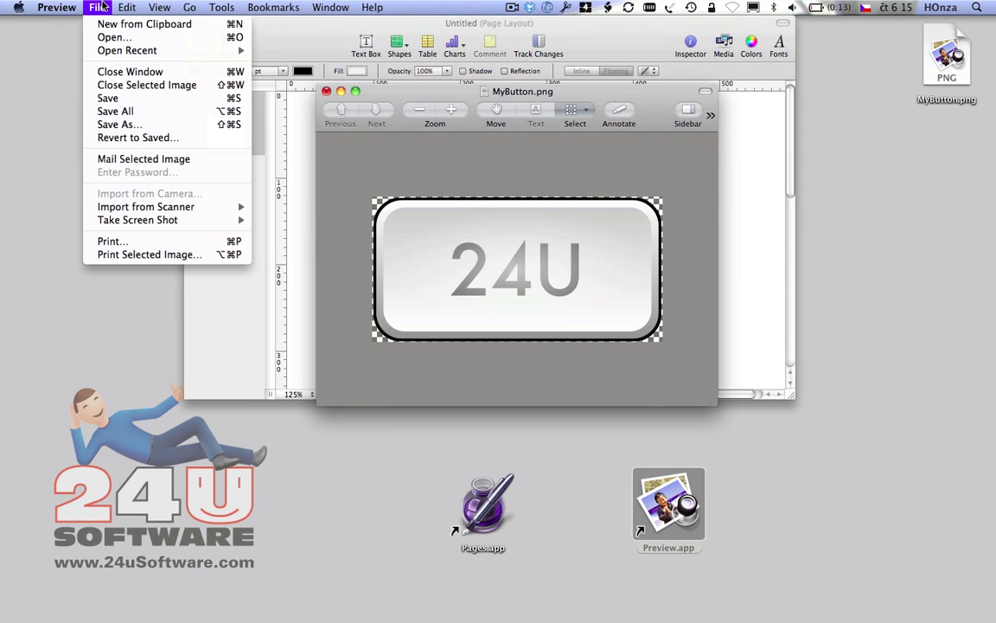